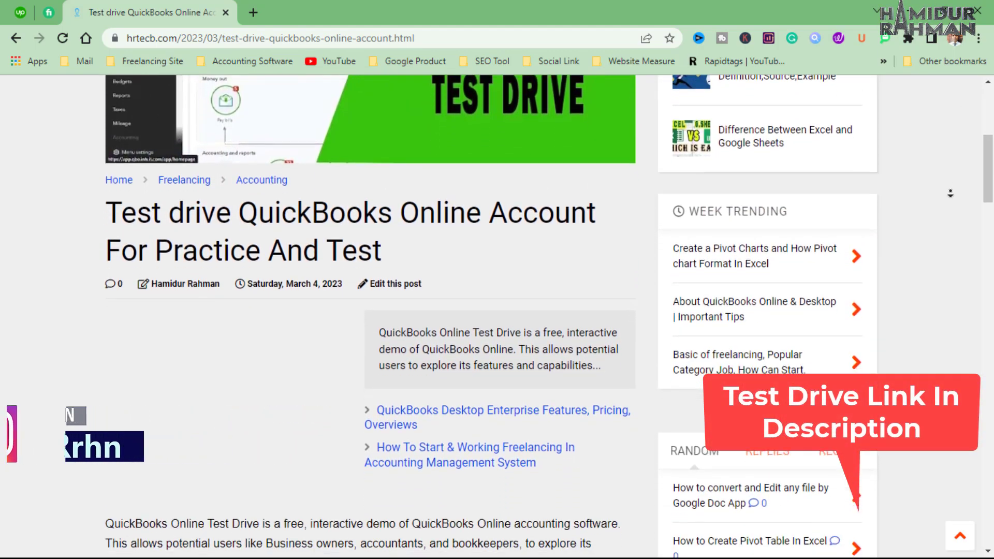
Scroll the blog post down to the 'Helpful Links' section listing per-country test drive links
scroll(down, 3)
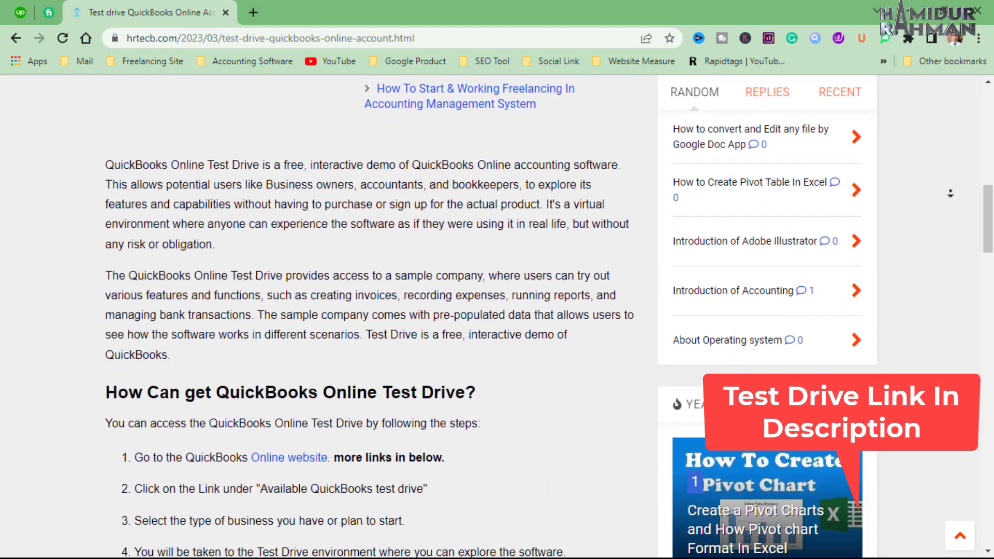
scroll(down, 3)
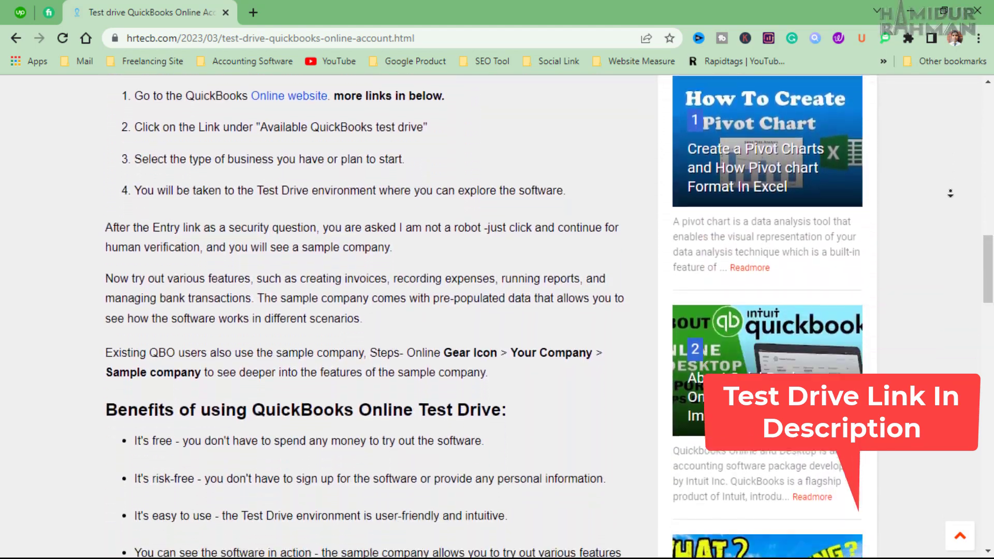
scroll(down, 3)
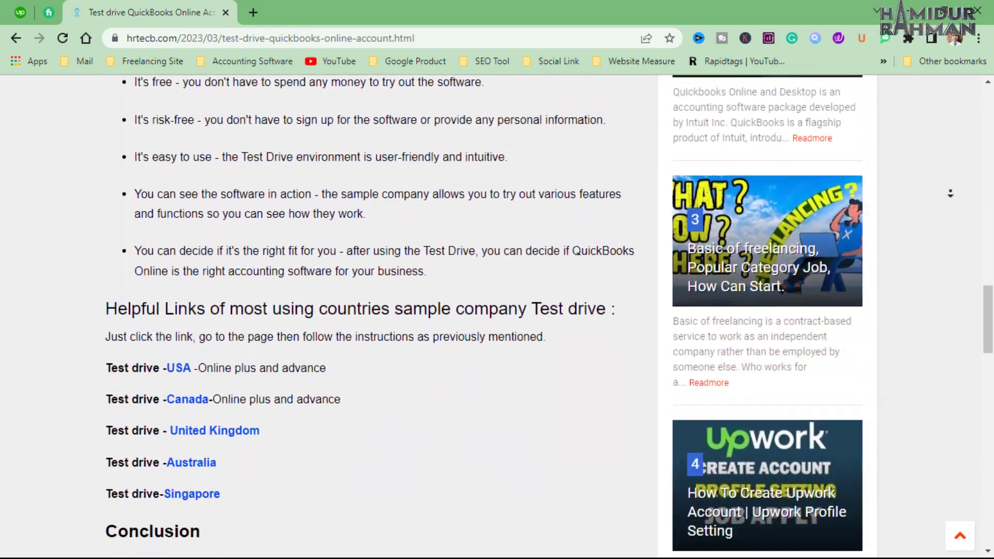
scroll(down, 3)
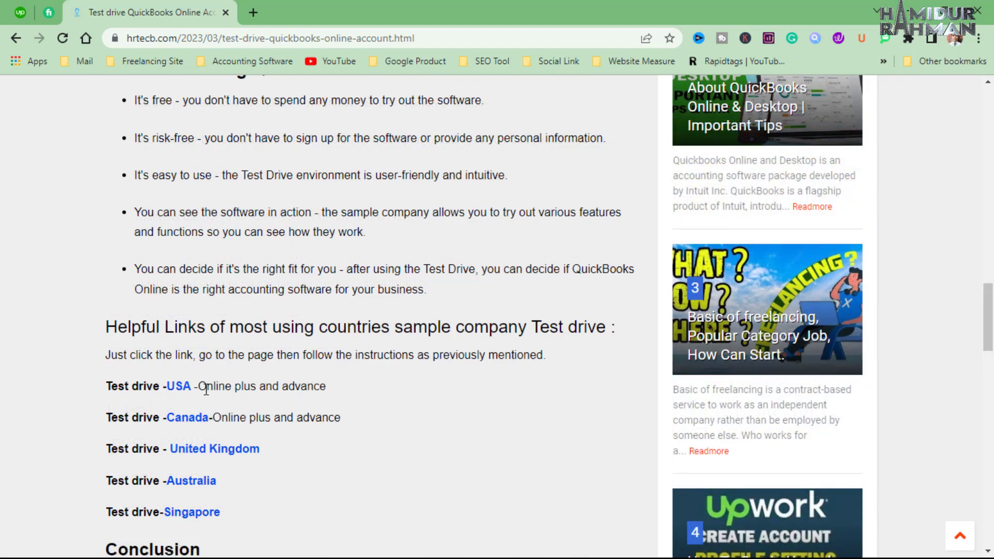
mouse_move(214, 449)
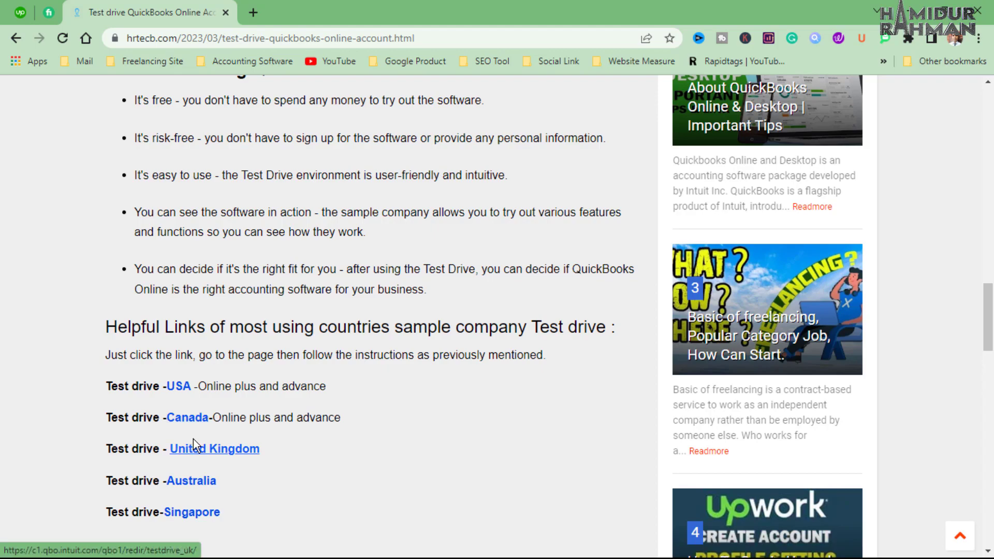
Follow a blog link to Intuit's help article and launch the US QuickBooks Online Advanced test drive
click(214, 449)
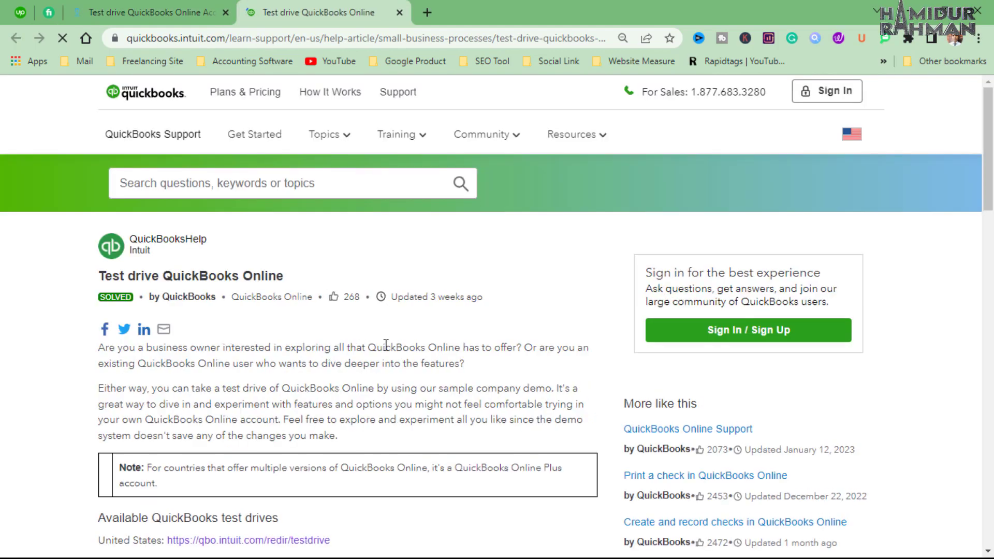
scroll(down, 3)
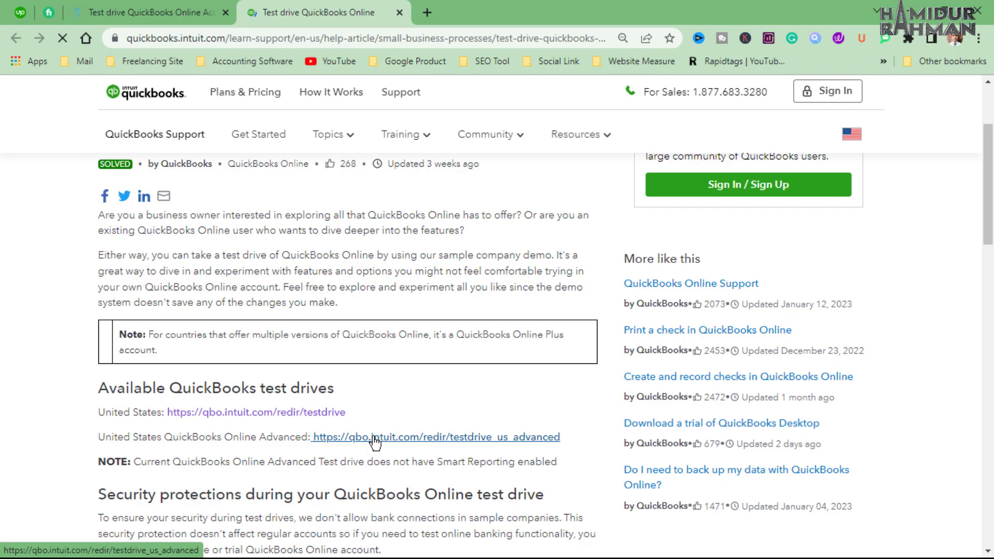
click(436, 437)
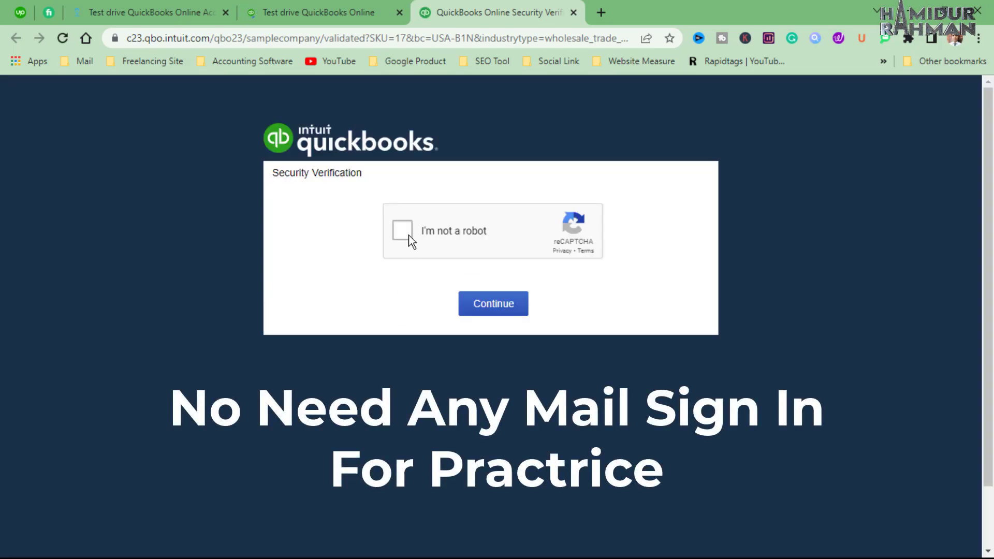
Tick 'I'm not a robot' and continue so Craig's Design and Landscaping Services loads
click(403, 230)
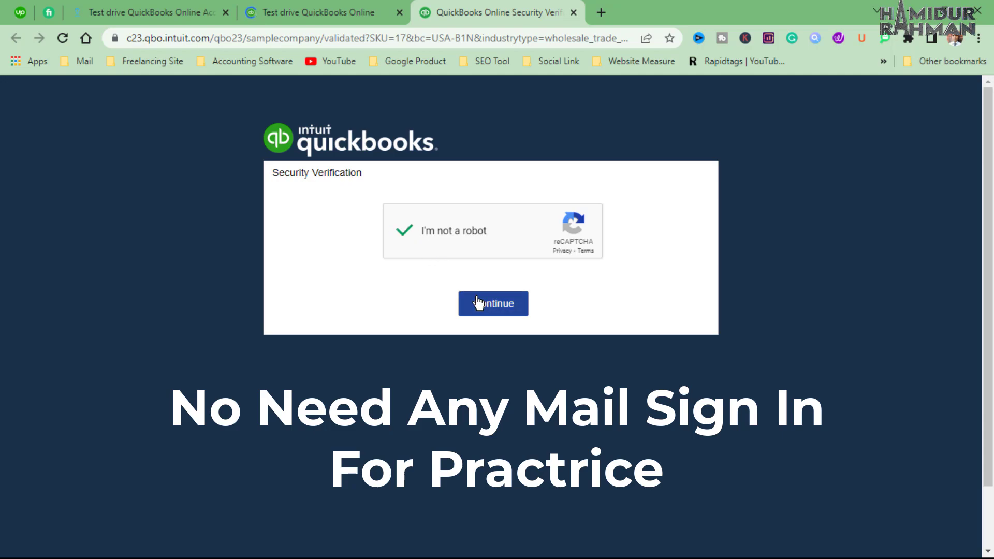
click(493, 304)
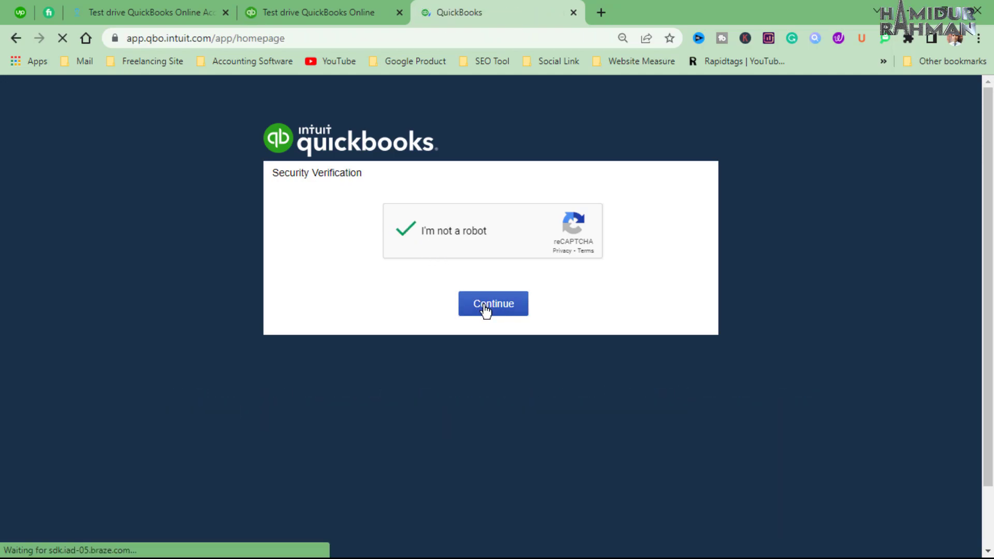
click(493, 303)
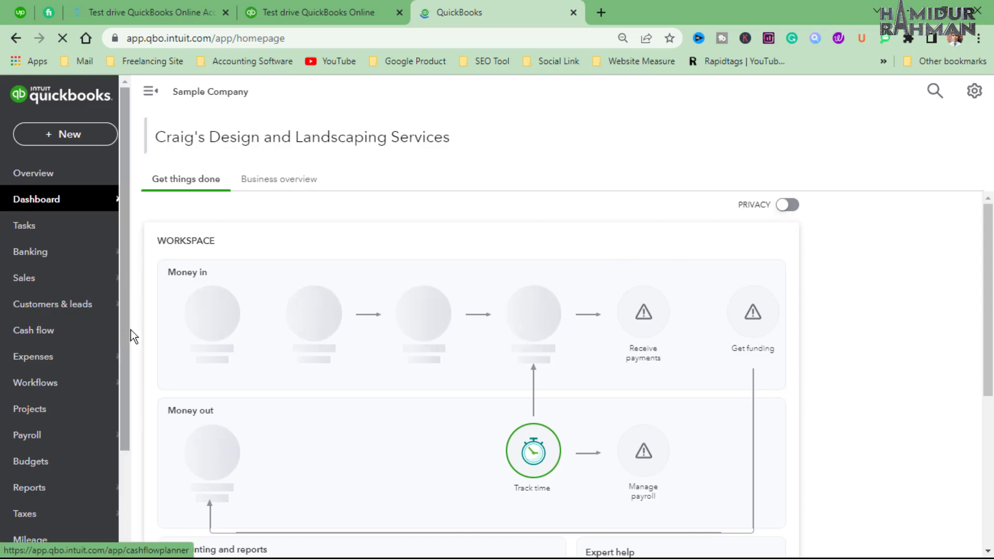
Scroll the dashboard to the Money out and Accounting and reports sections, then return to the top
scroll(down, 3)
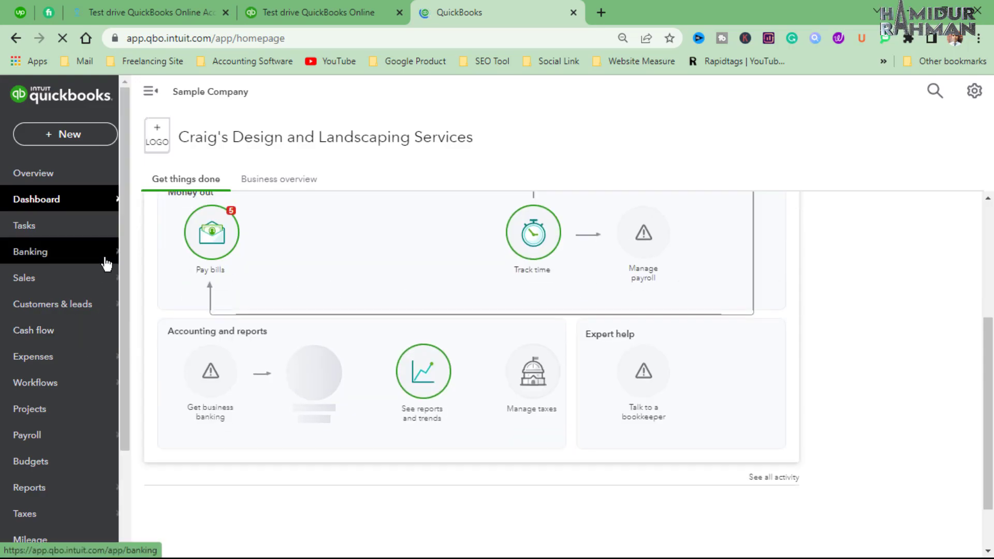
scroll(down, 3)
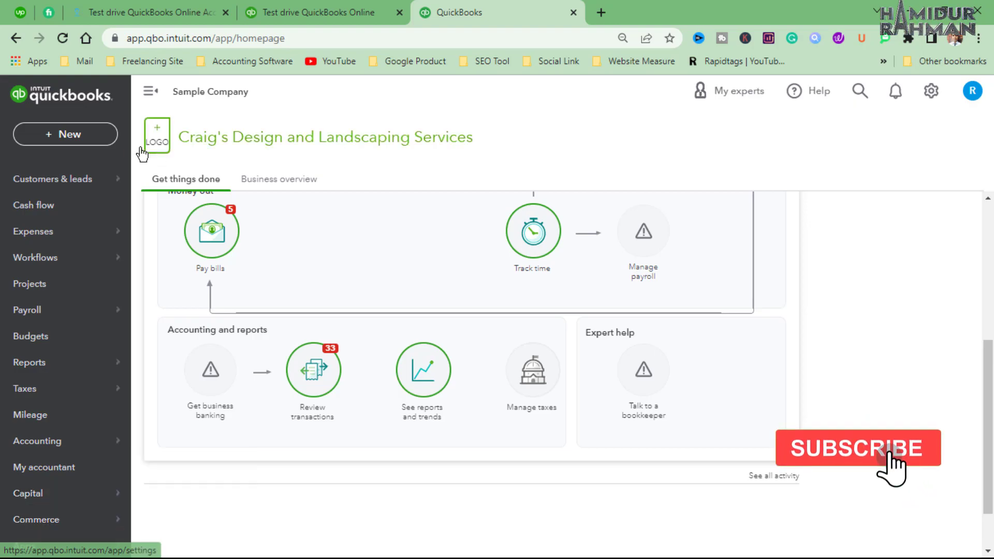
click(64, 134)
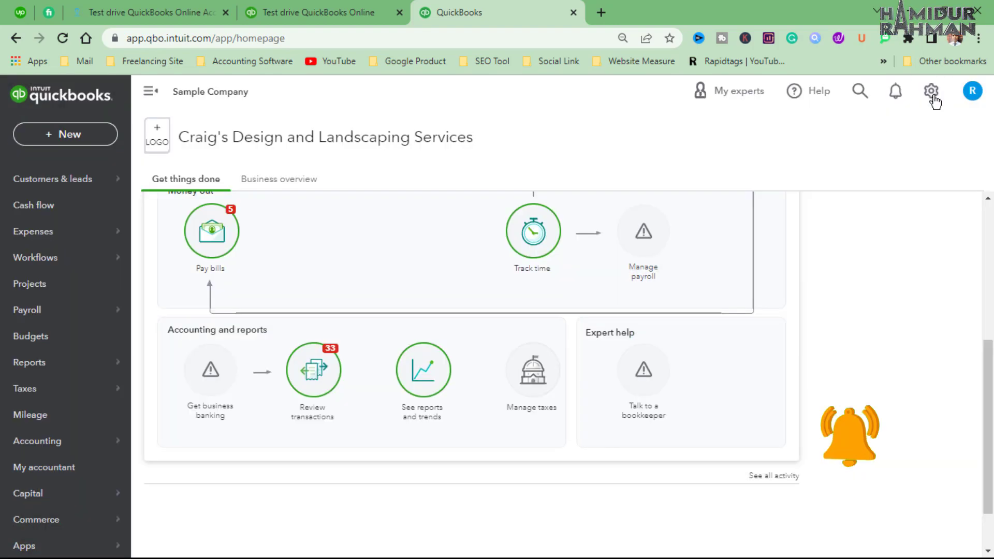
Open the gear settings menu listing company, lists, tools and profile options
click(931, 91)
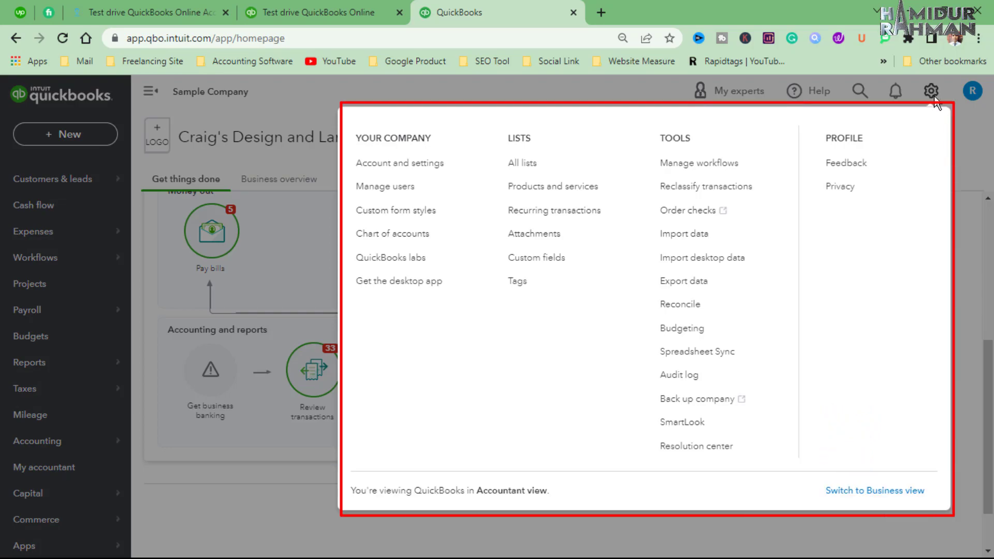
mouse_move(980, 149)
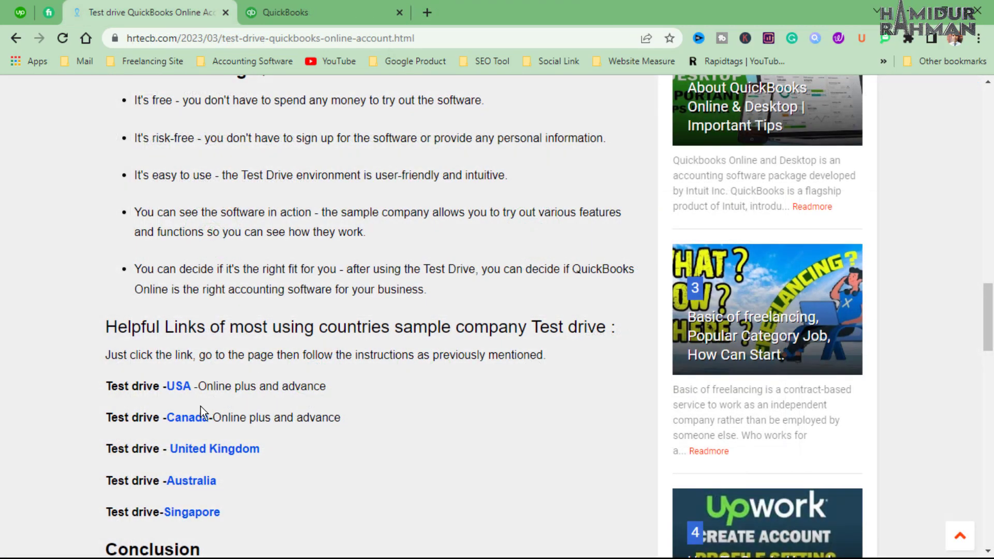
mouse_move(215, 449)
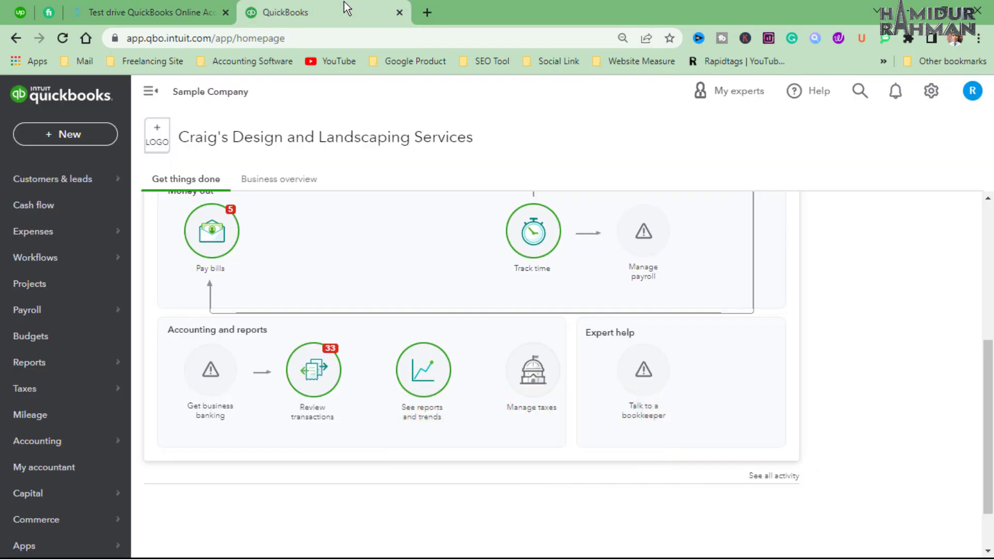
mouse_move(790, 333)
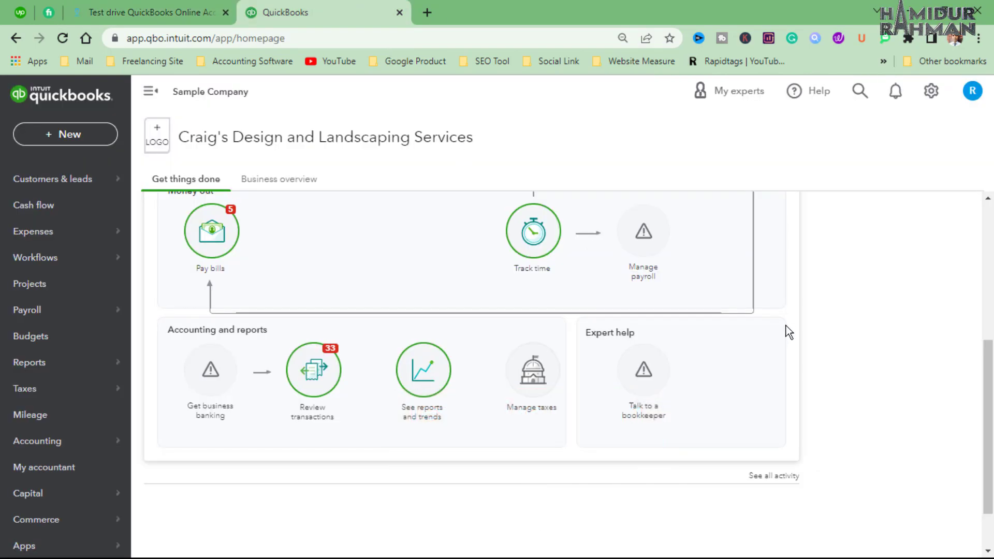